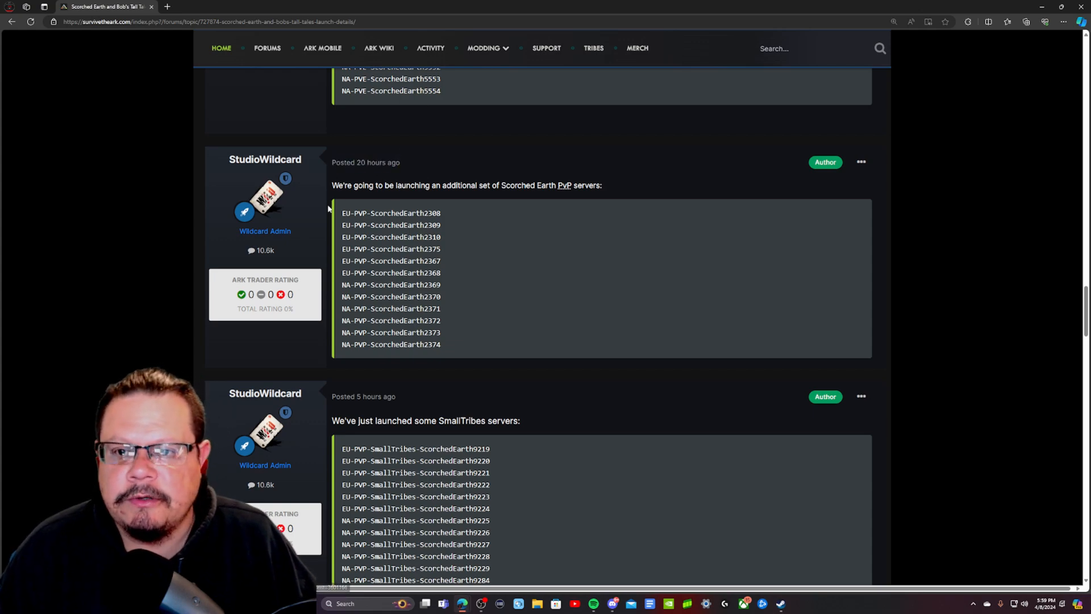
Step: Scroll past the Scorched Earth PvE and PvP server lists to the SmallTribes post
{"action": "scroll", "scroll_direction": "down", "scroll_amount": 3}
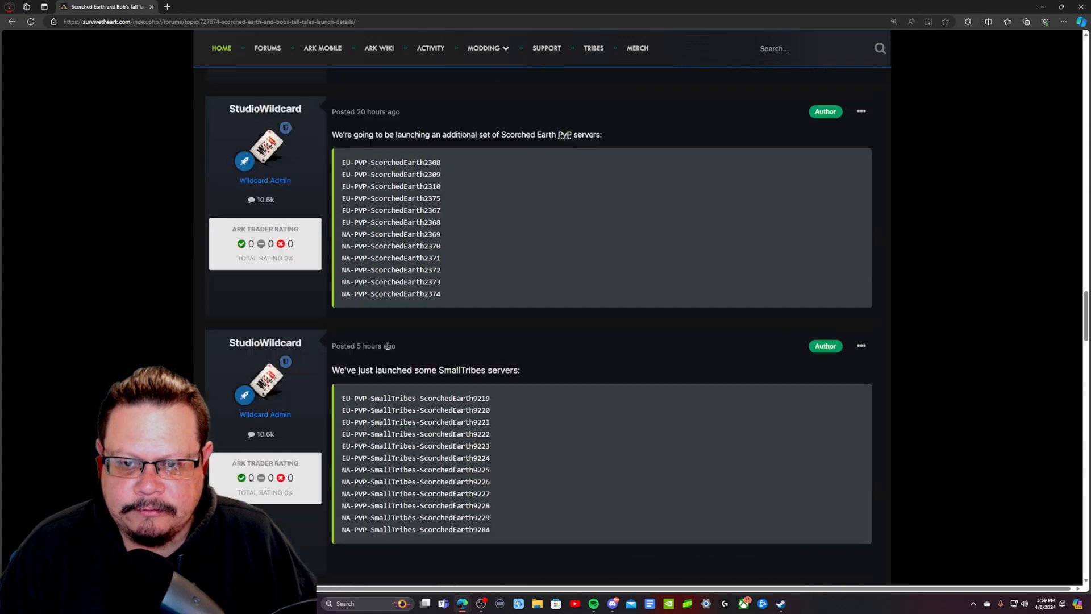
{"action": "scroll", "scroll_direction": "down", "scroll_amount": 3}
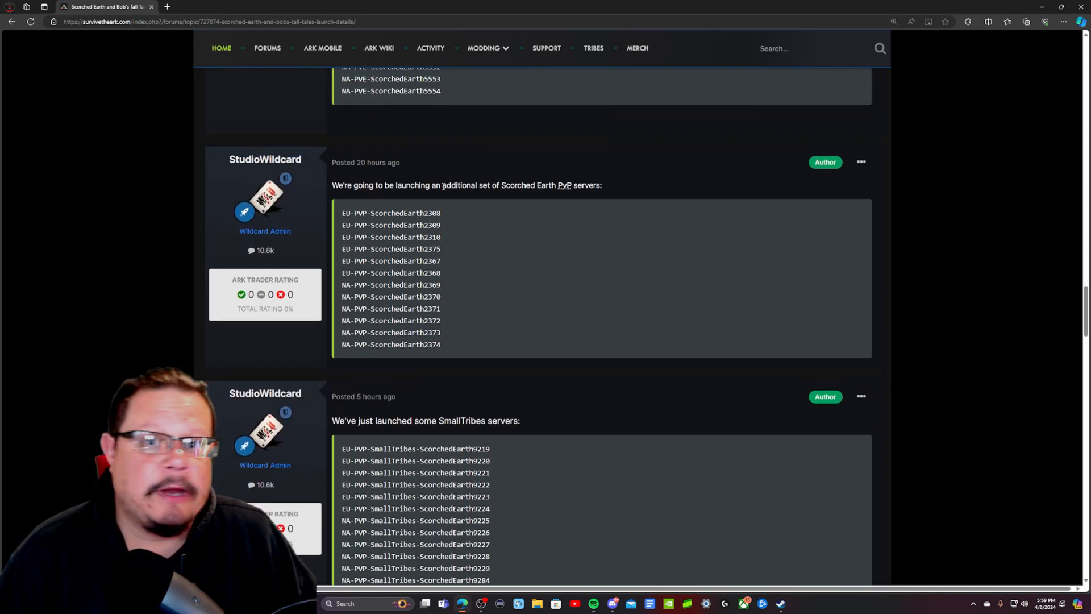
{"action": "scroll", "scroll_direction": "down", "scroll_amount": 3}
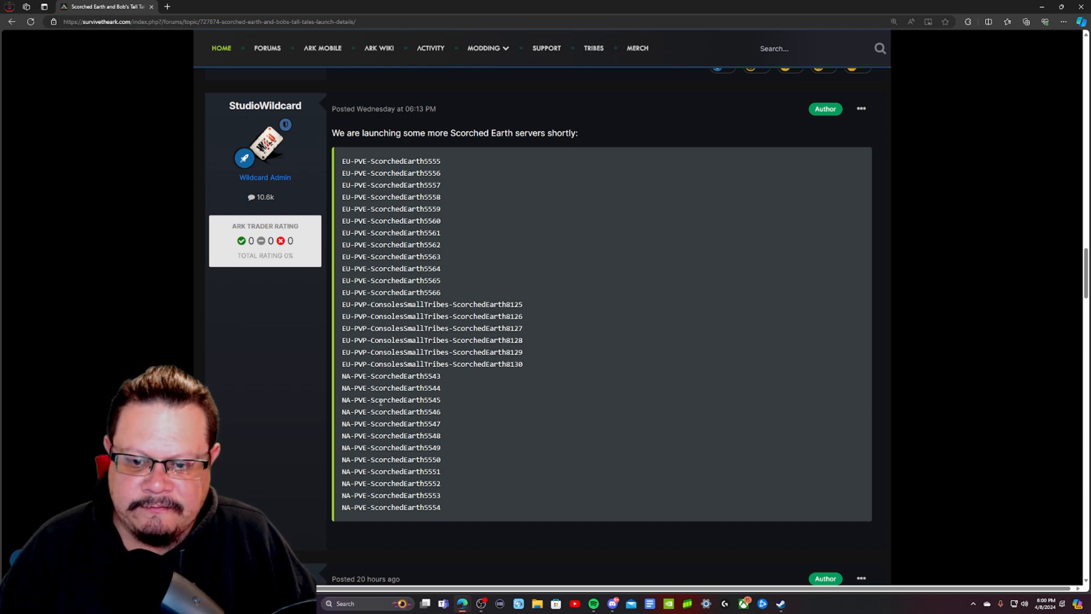
{"action": "scroll", "scroll_direction": "down", "scroll_amount": 3}
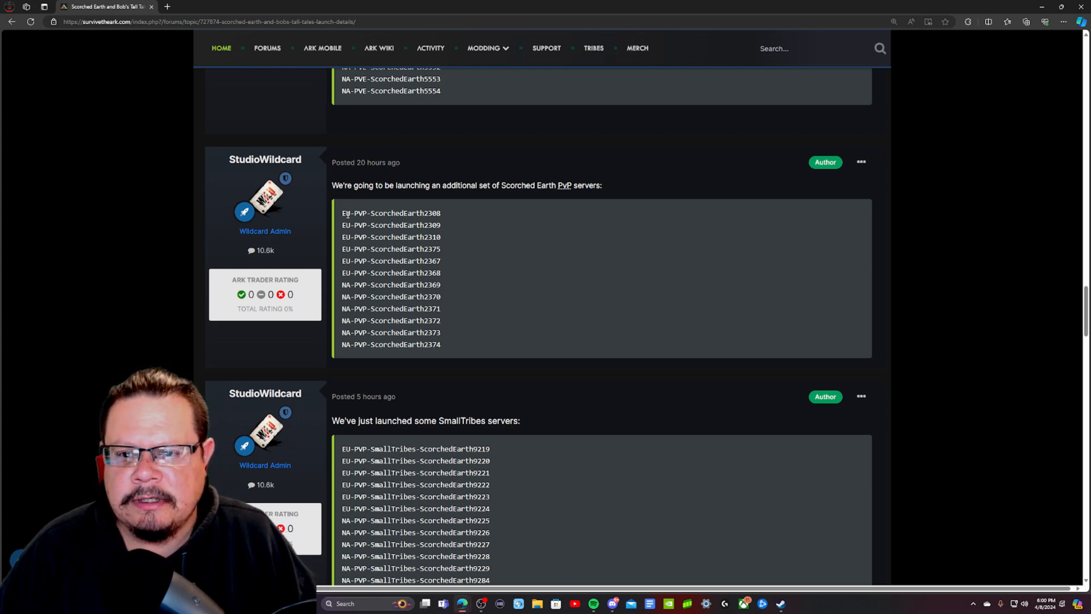
{"action": "left_click_drag", "start_coordinate": [341, 213], "coordinate": [400, 264]}
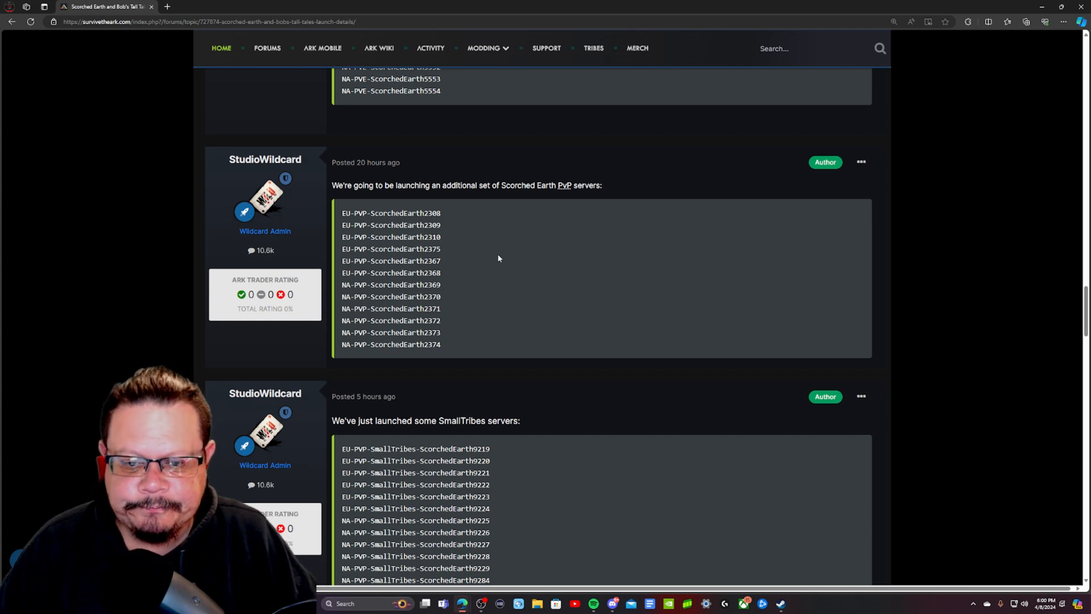
{"action": "scroll", "scroll_direction": "down", "scroll_amount": 3}
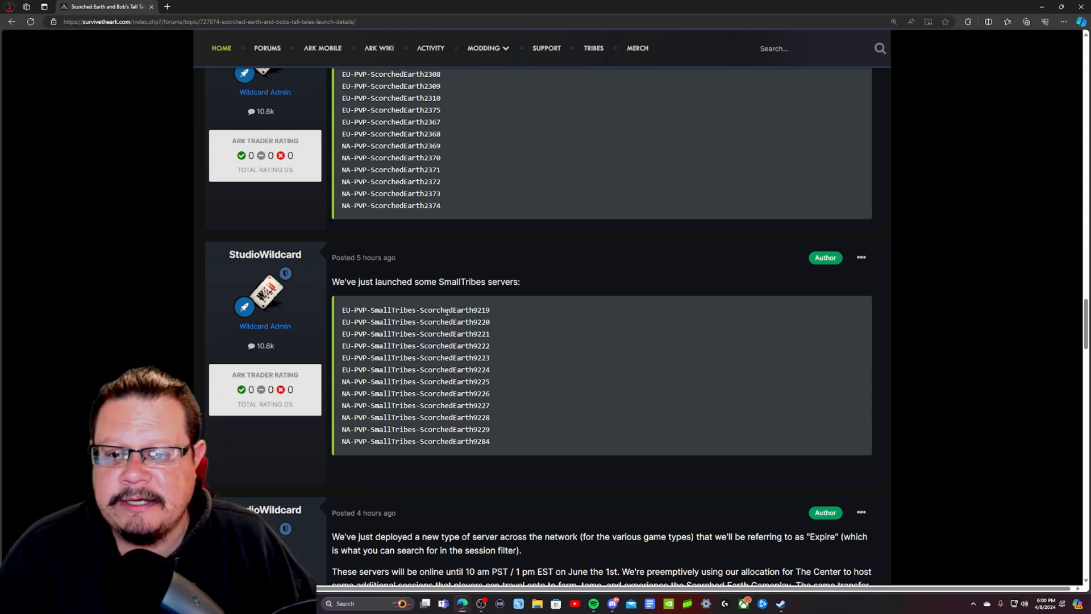
{"action": "mouse_move", "coordinate": [518, 267]}
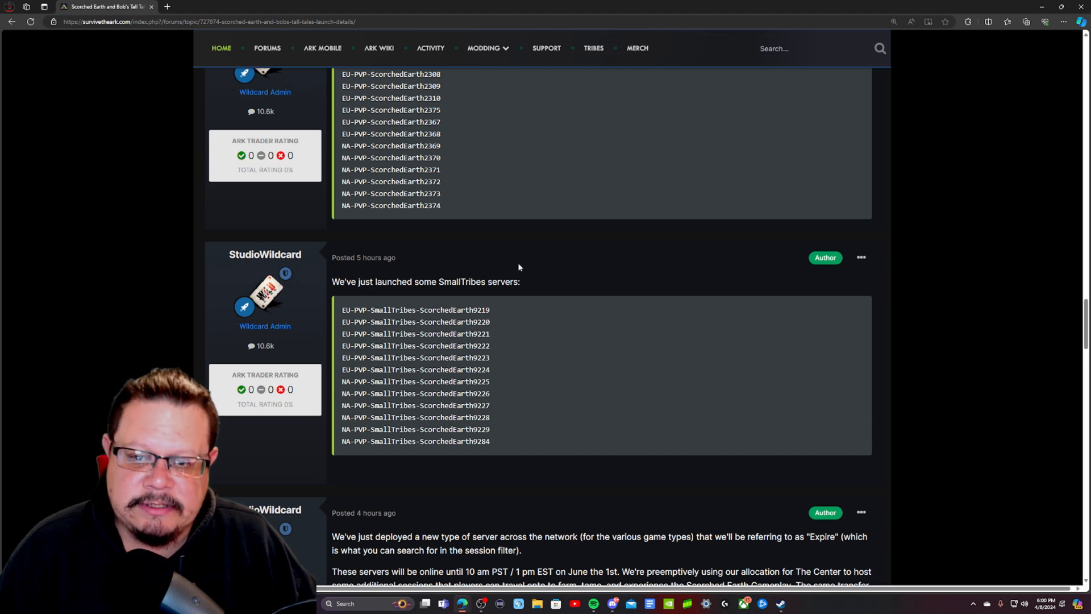
{"action": "mouse_move", "coordinate": [583, 240]}
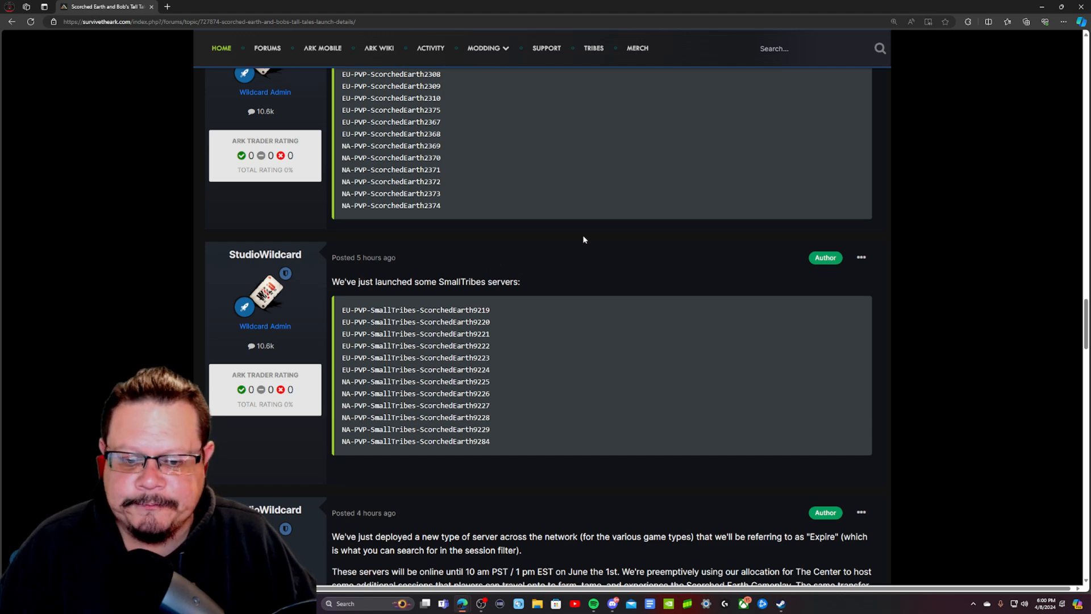
Step: Highlight the Expire announcement's opening and its June 1st, 10 am PST paragraph
{"action": "scroll", "scroll_direction": "down", "scroll_amount": 3}
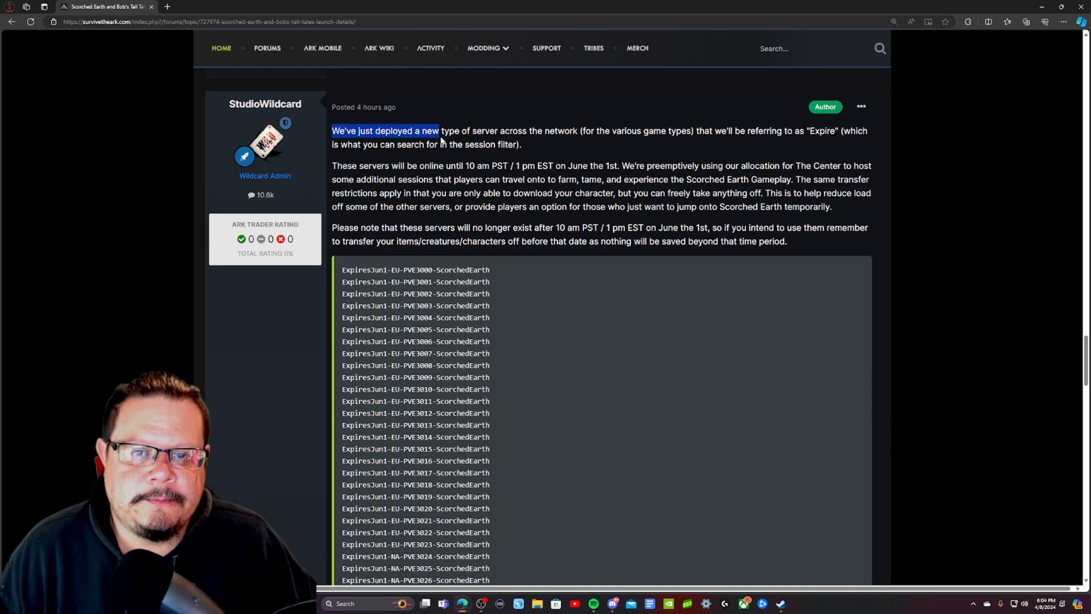
{"action": "left_click_drag", "start_coordinate": [438, 130], "coordinate": [522, 144]}
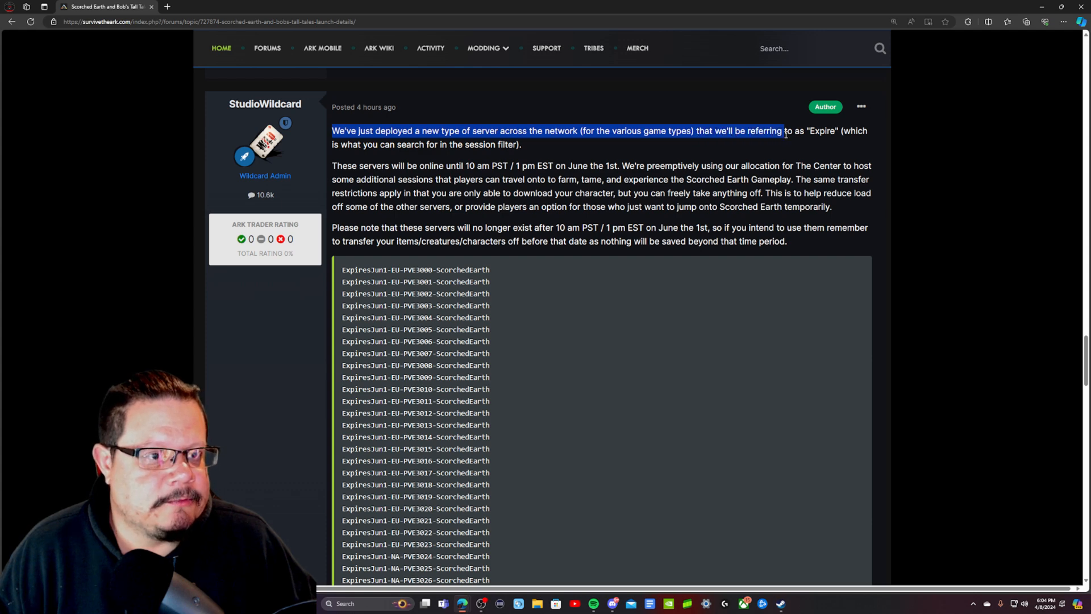
{"action": "left_click_drag", "start_coordinate": [783, 131], "coordinate": [354, 145]}
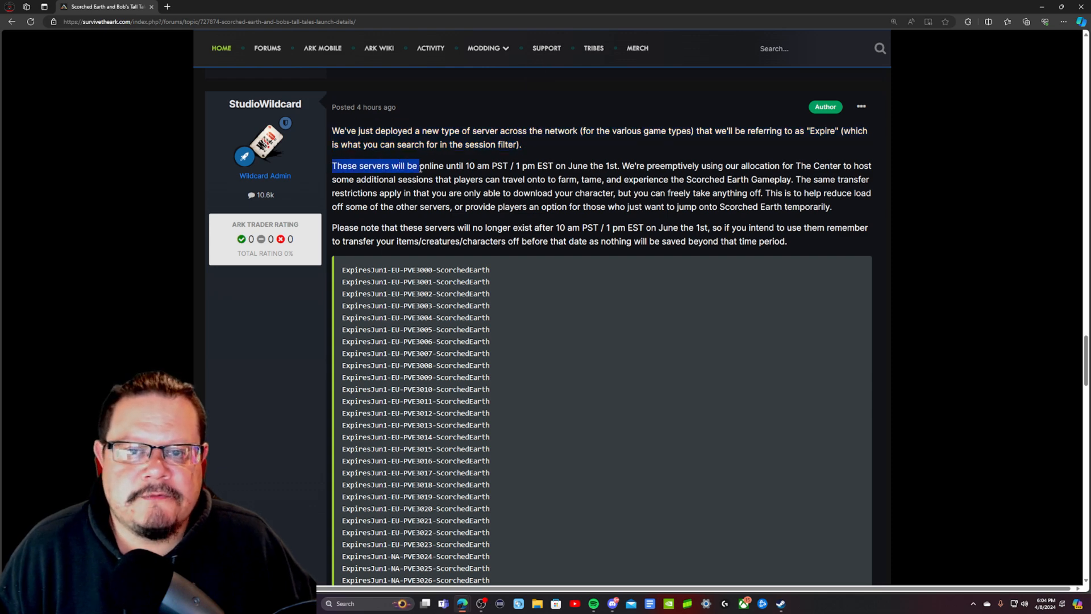
{"action": "left_click_drag", "start_coordinate": [419, 166], "coordinate": [508, 165]}
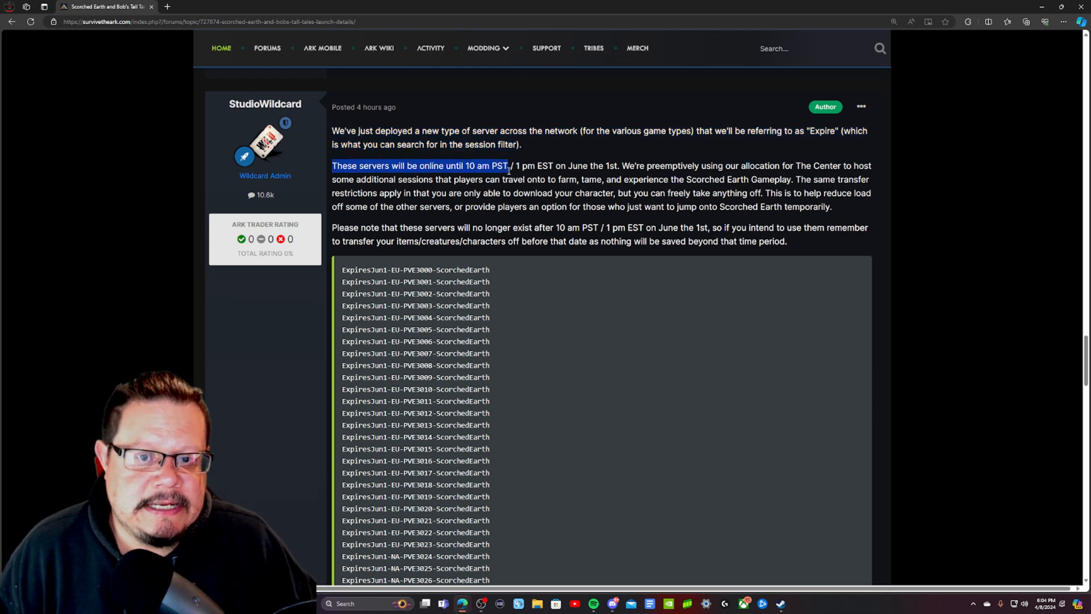
{"action": "left_click_drag", "start_coordinate": [508, 166], "coordinate": [566, 165]}
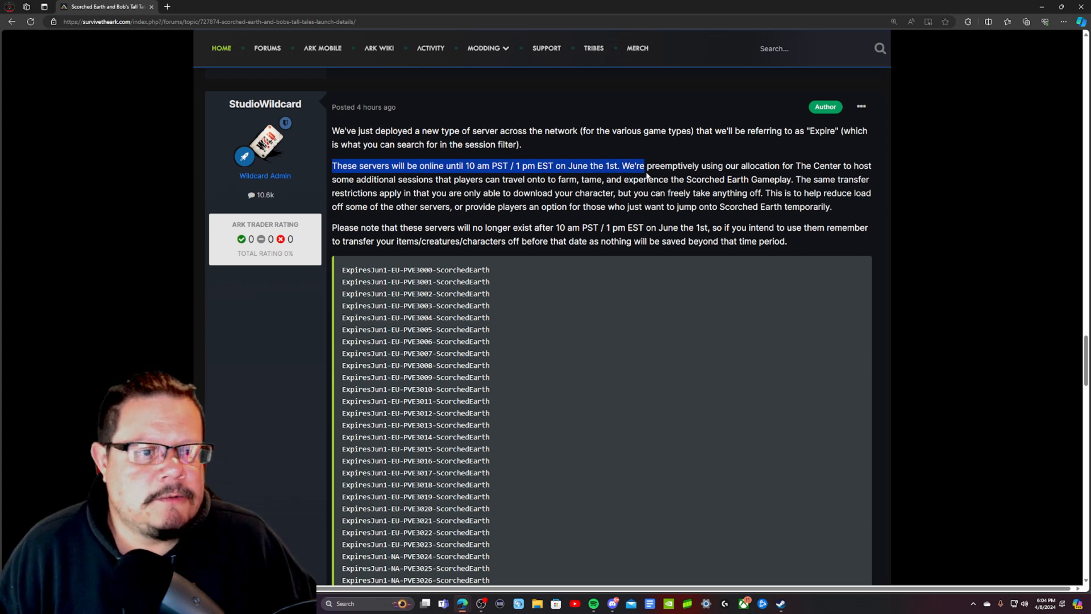
{"action": "left_click_drag", "start_coordinate": [644, 166], "coordinate": [797, 165]}
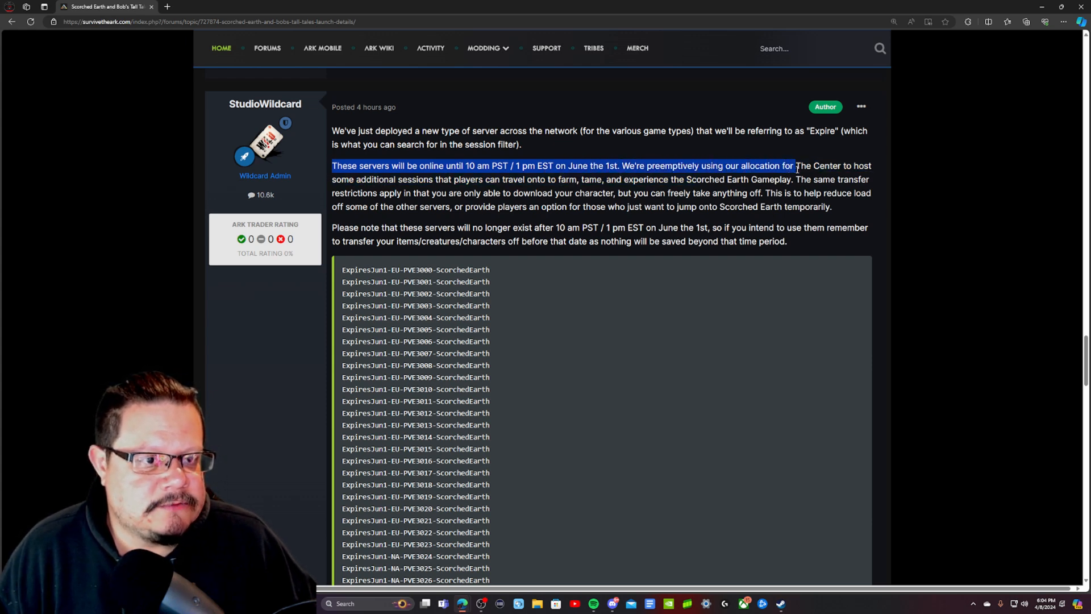
{"action": "left_click_drag", "start_coordinate": [793, 165], "coordinate": [446, 180]}
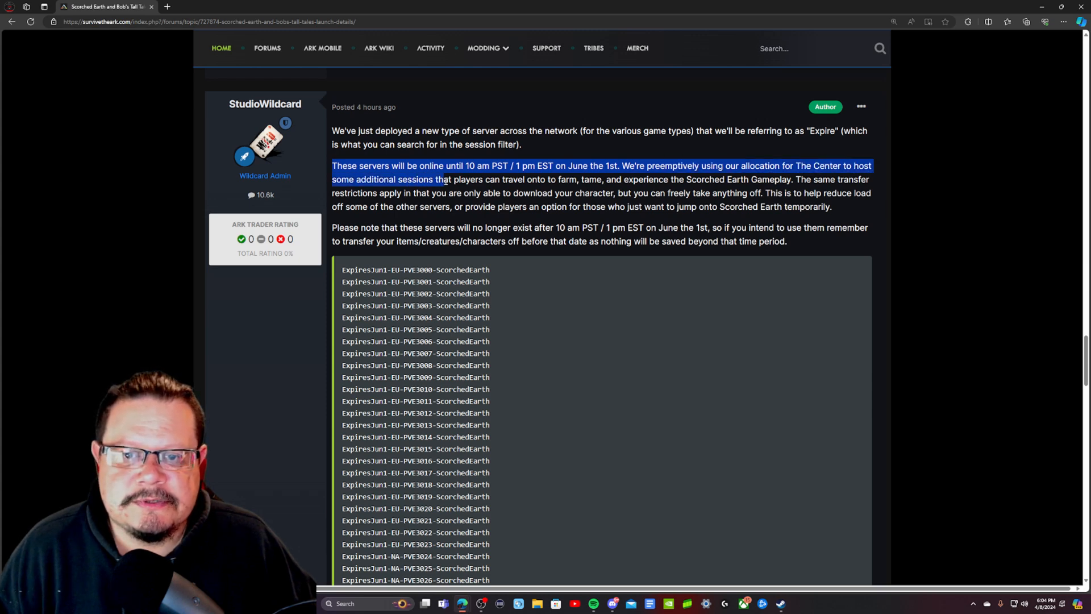
{"action": "left_click_drag", "start_coordinate": [446, 179], "coordinate": [604, 179]}
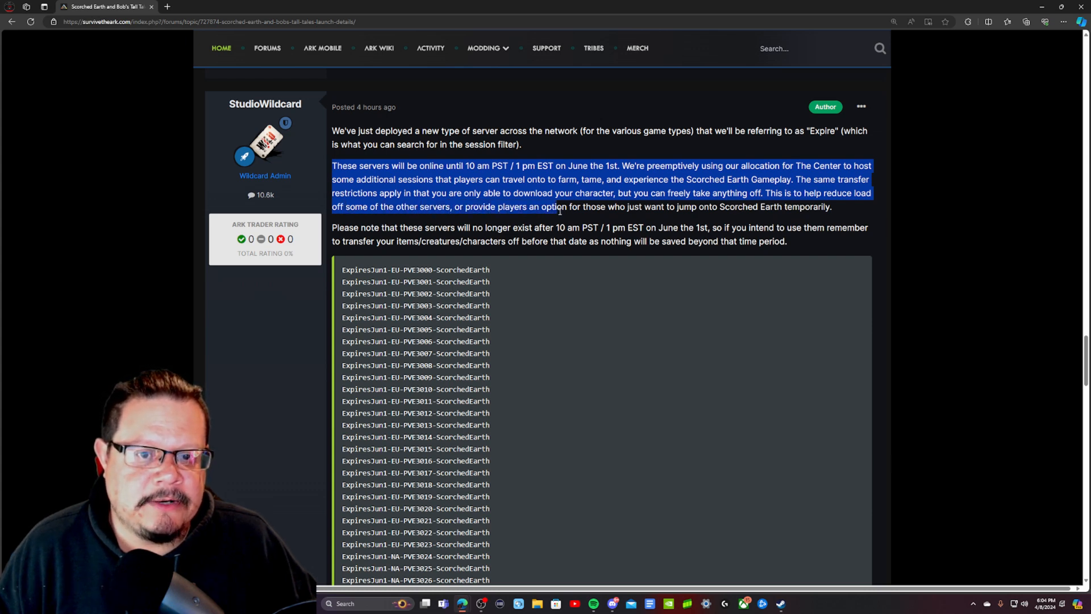
Step: Highlight the temporary servers paragraph and shutdown warning, then clear the selection
{"action": "left_click_drag", "start_coordinate": [560, 207], "coordinate": [736, 226]}
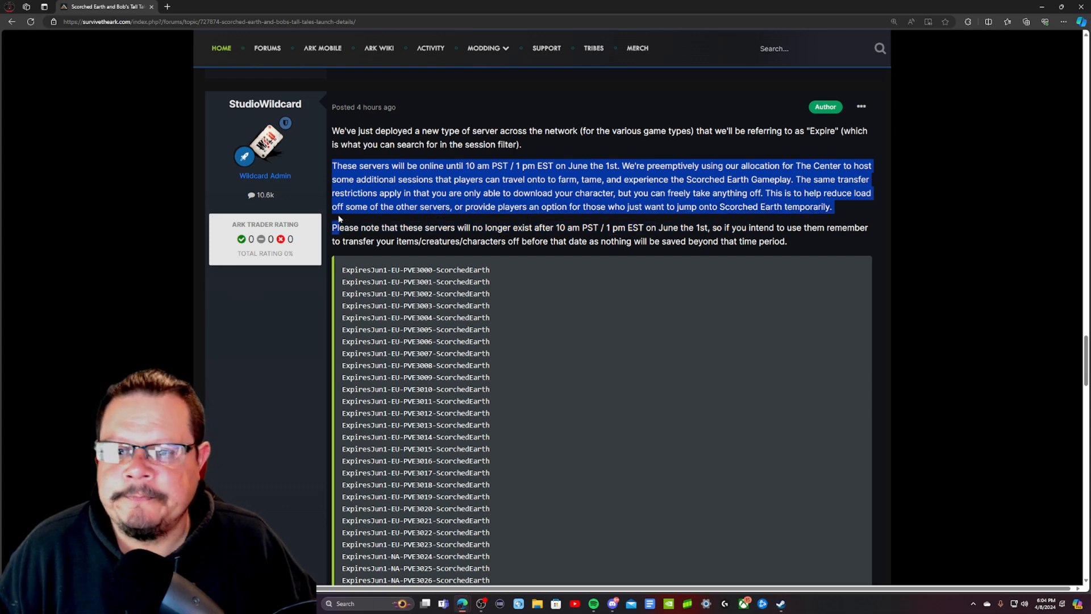
{"action": "left_click_drag", "start_coordinate": [332, 227], "coordinate": [481, 226]}
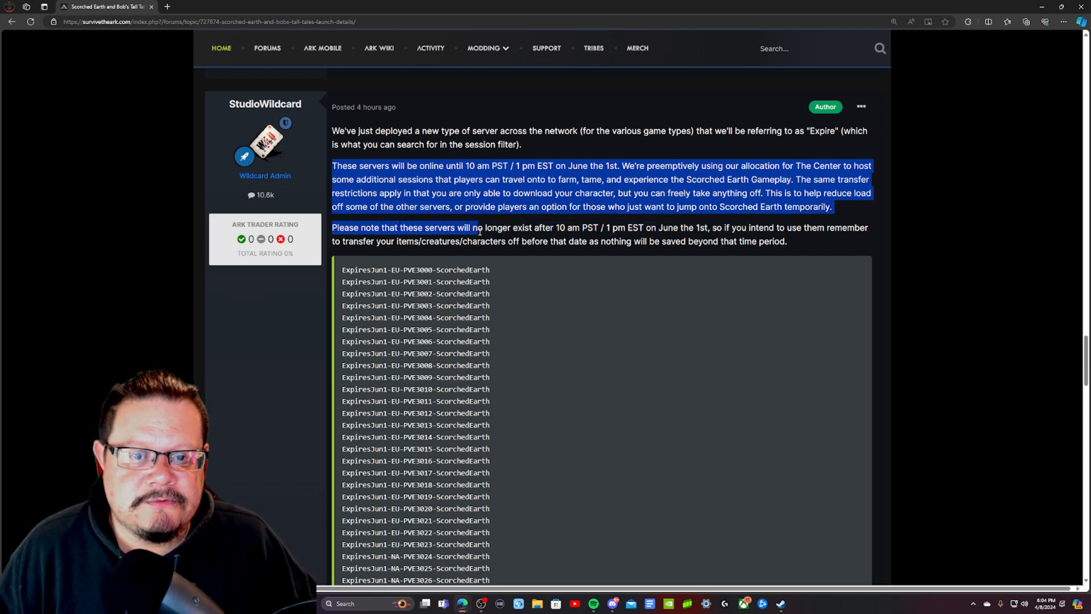
{"action": "left_click_drag", "start_coordinate": [481, 227], "coordinate": [596, 227]}
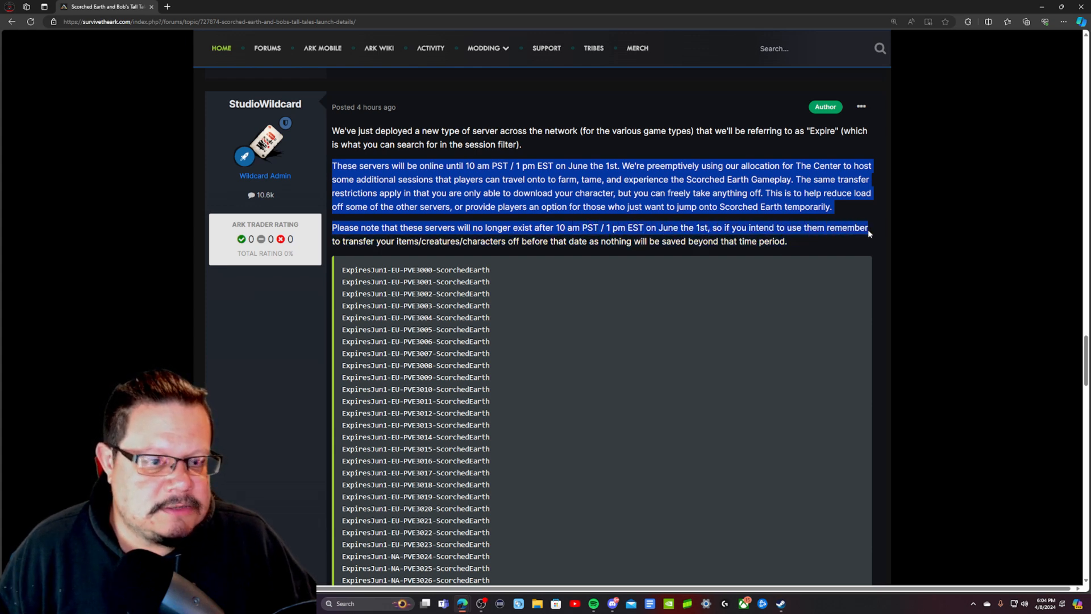
{"action": "left_click_drag", "start_coordinate": [868, 234], "coordinate": [489, 241]}
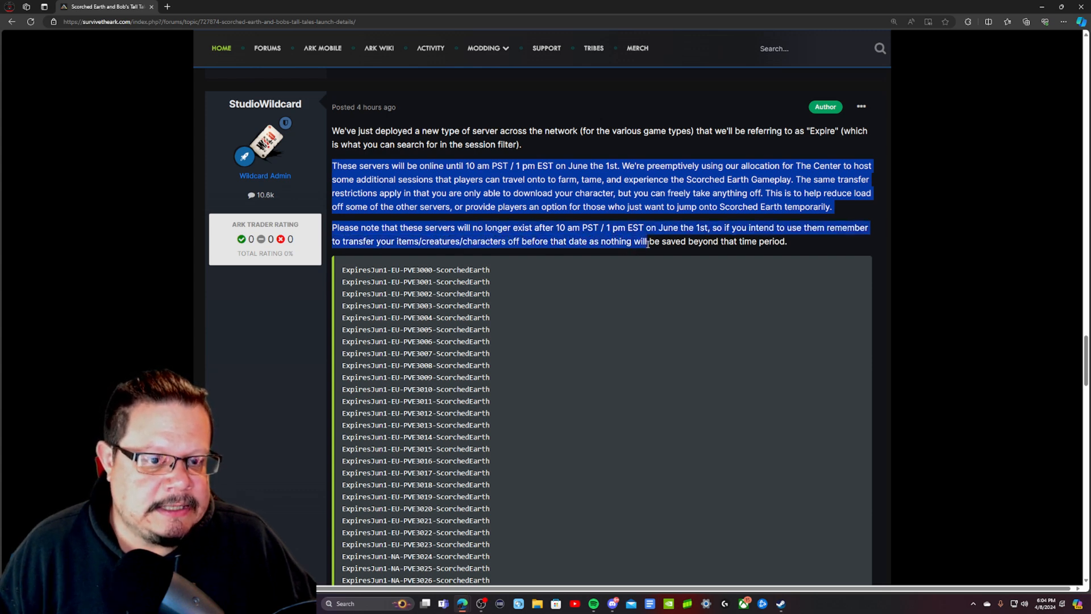
{"action": "left_click_drag", "start_coordinate": [647, 241], "coordinate": [788, 241]}
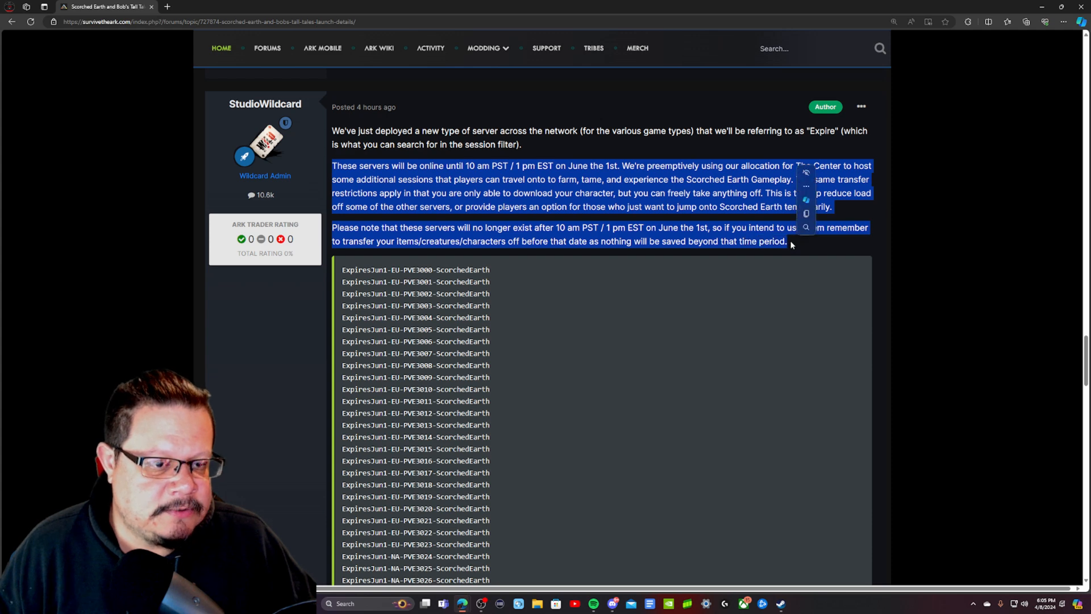
{"action": "left_click", "coordinate": [412, 237]}
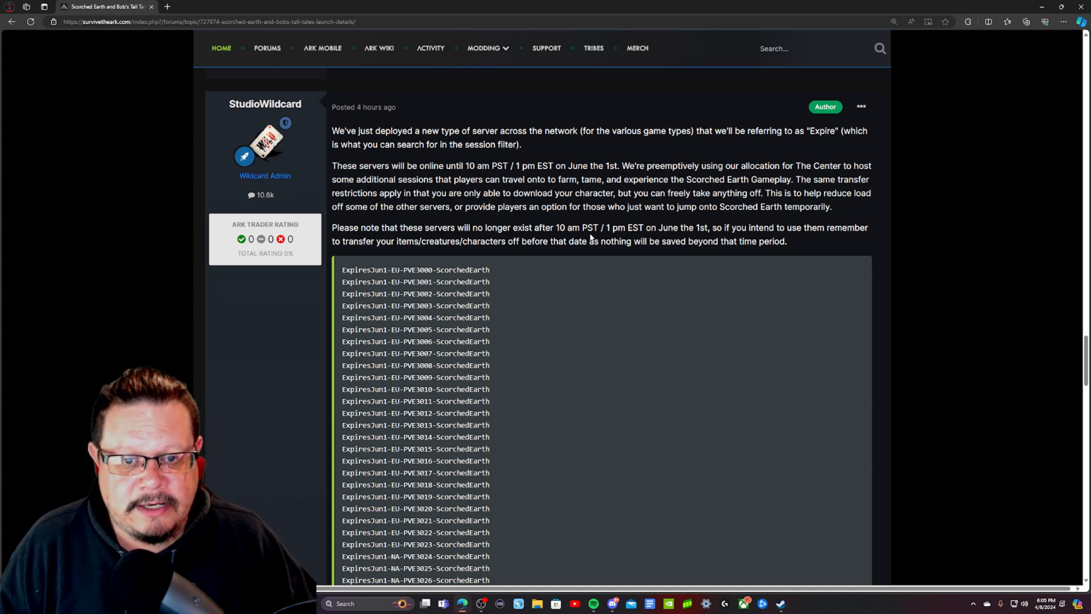
{"action": "mouse_move", "coordinate": [496, 238]}
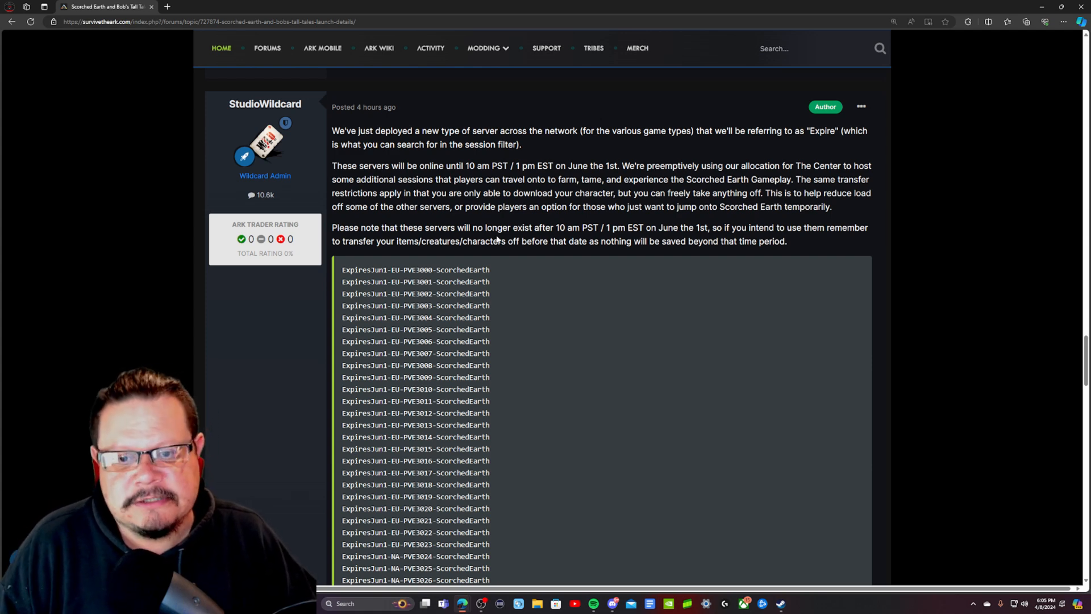
{"action": "scroll", "scroll_direction": "down", "scroll_amount": 3}
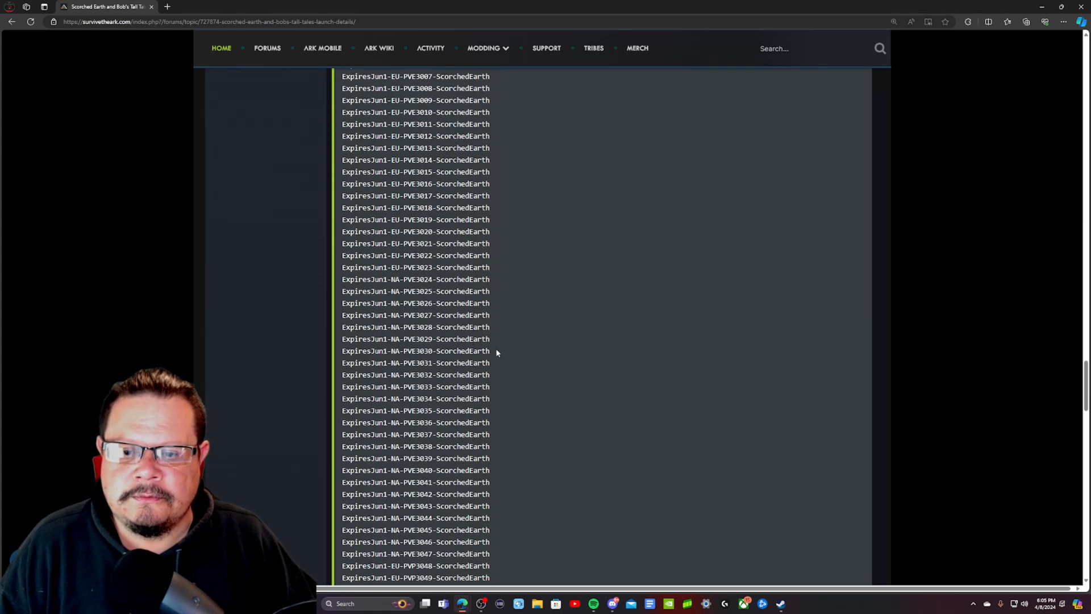
{"action": "scroll", "scroll_direction": "up", "scroll_amount": 3}
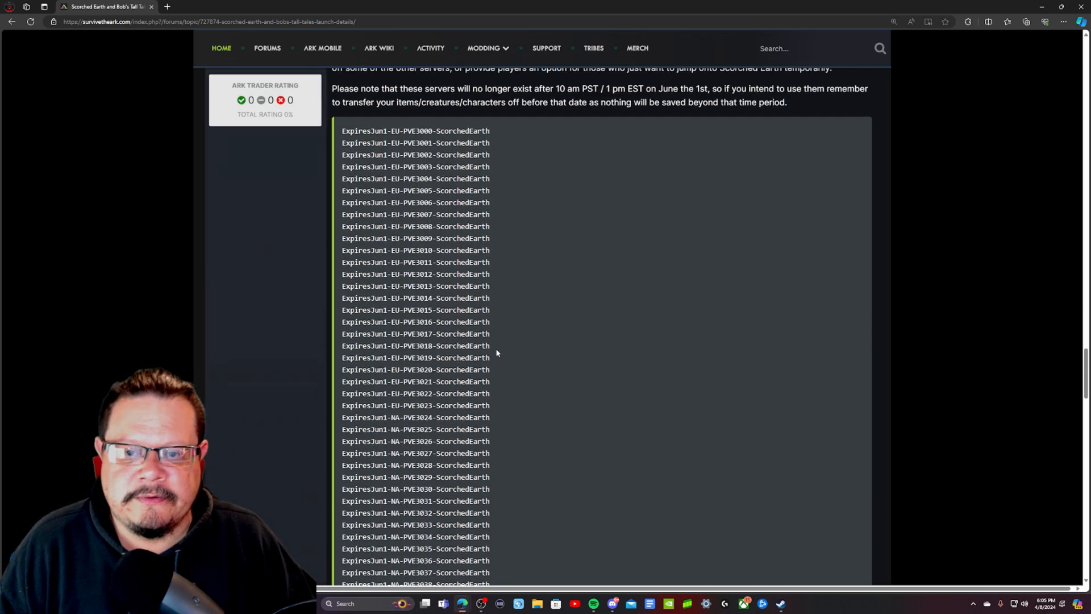
{"action": "scroll", "scroll_direction": "up", "scroll_amount": 3}
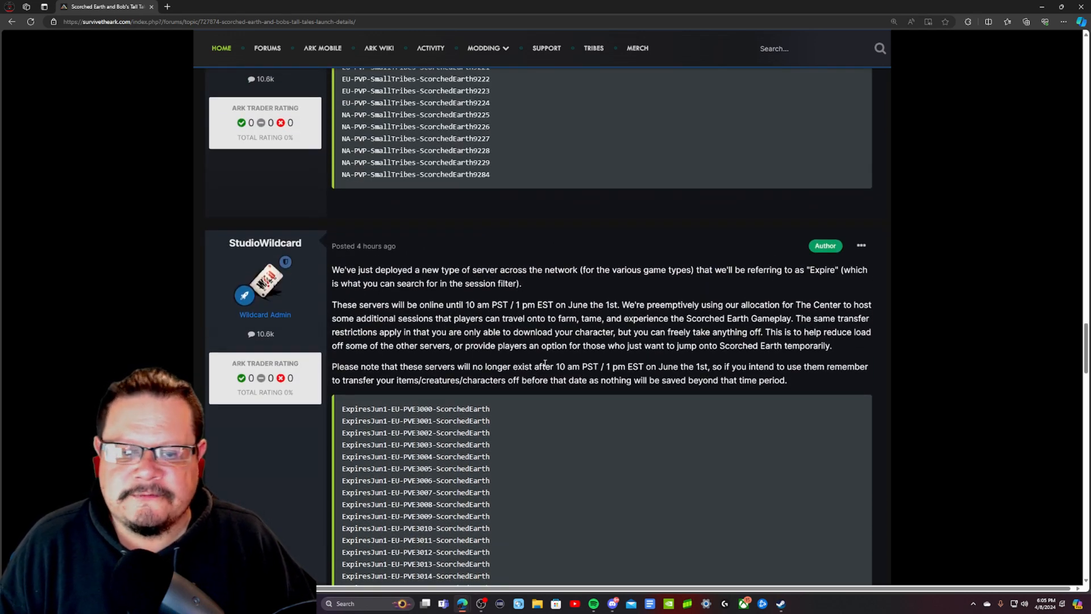
{"action": "left_click_drag", "start_coordinate": [332, 367], "coordinate": [786, 381]}
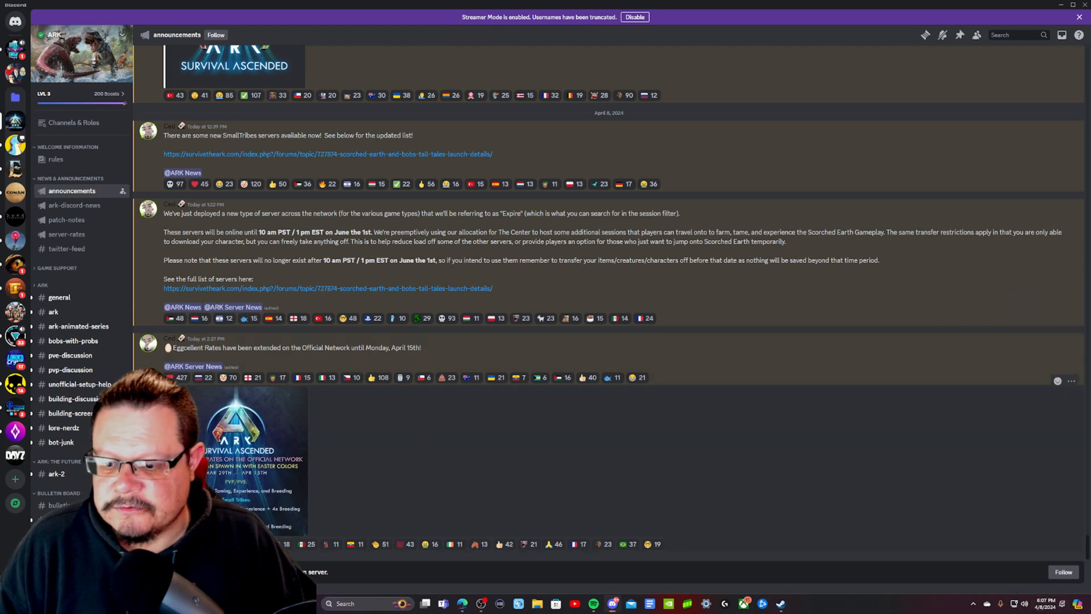
Step: Enlarge the Eggcellent Rates image in the #announcements channel
{"action": "left_click", "coordinate": [239, 459]}
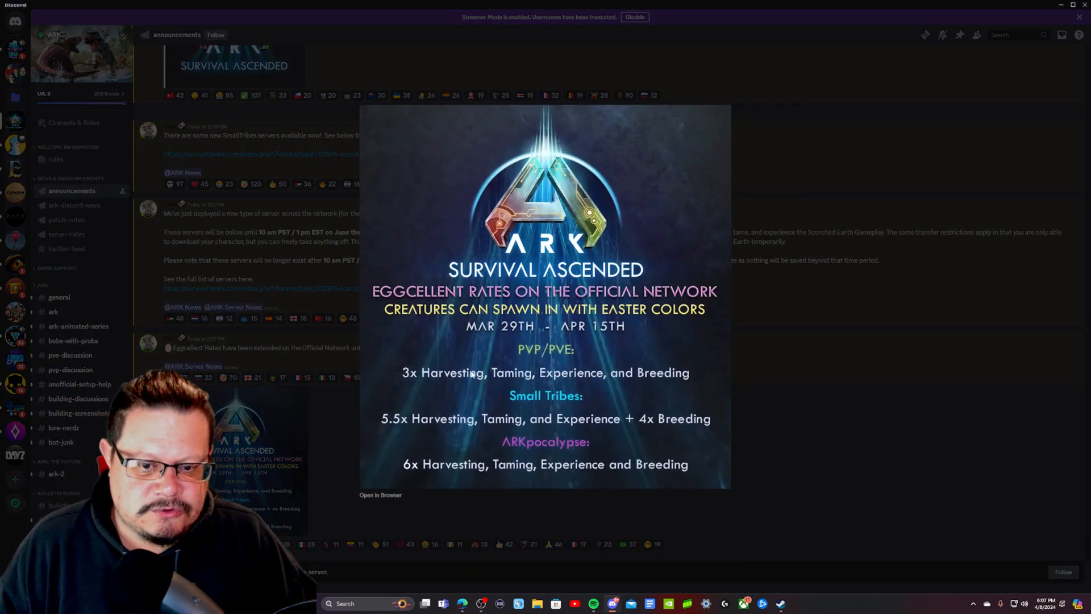